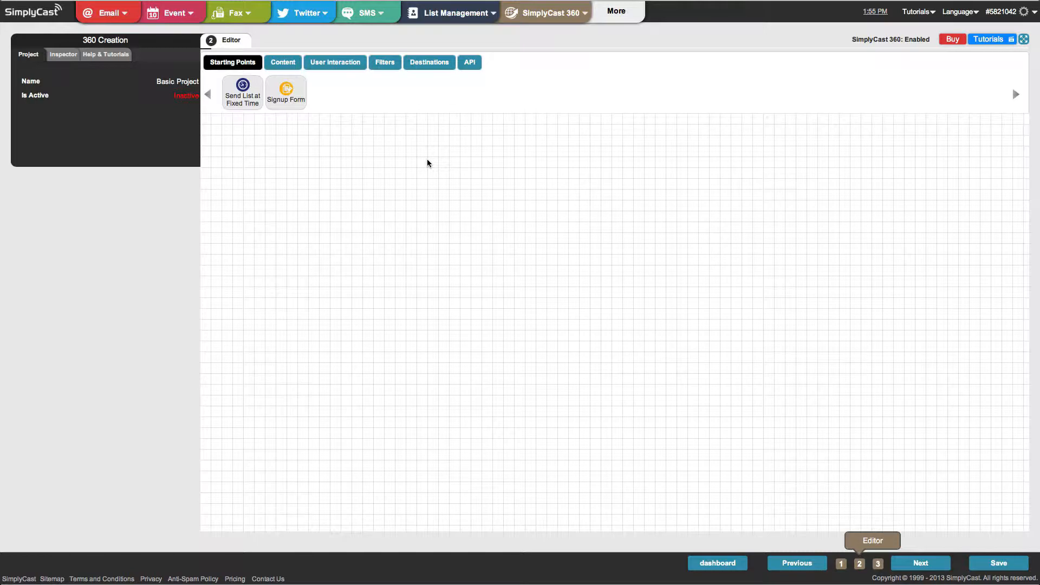
mouse_move(293, 40)
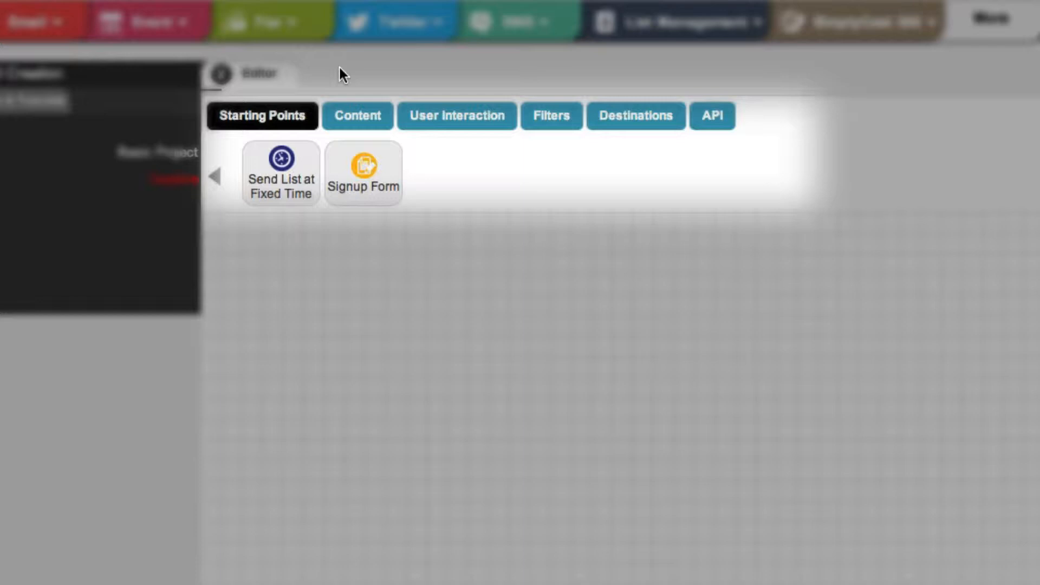
Browse the Content, User Interaction, Filters, Destinations and API building-block categories.
click(356, 116)
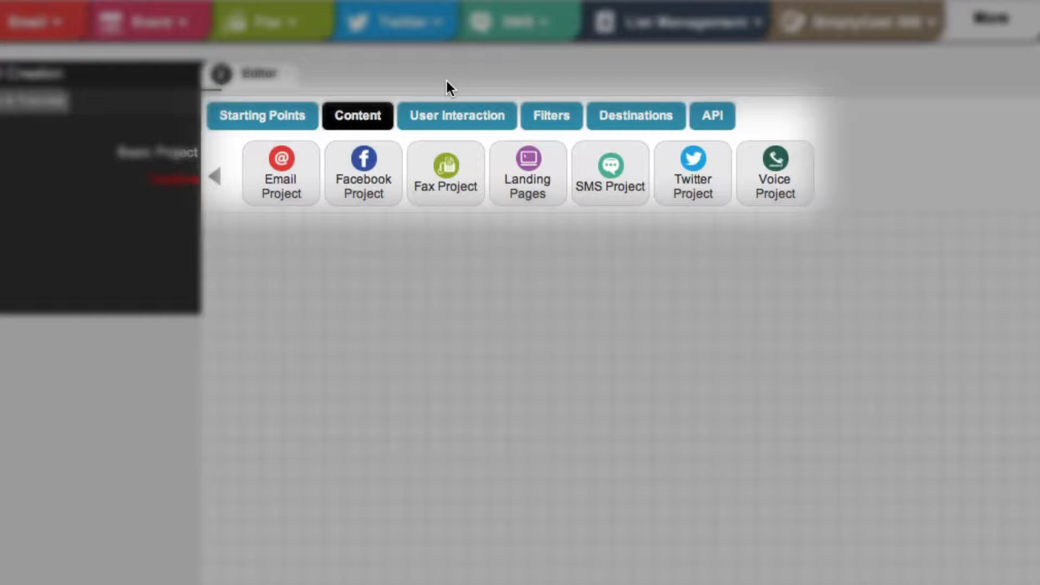
click(456, 116)
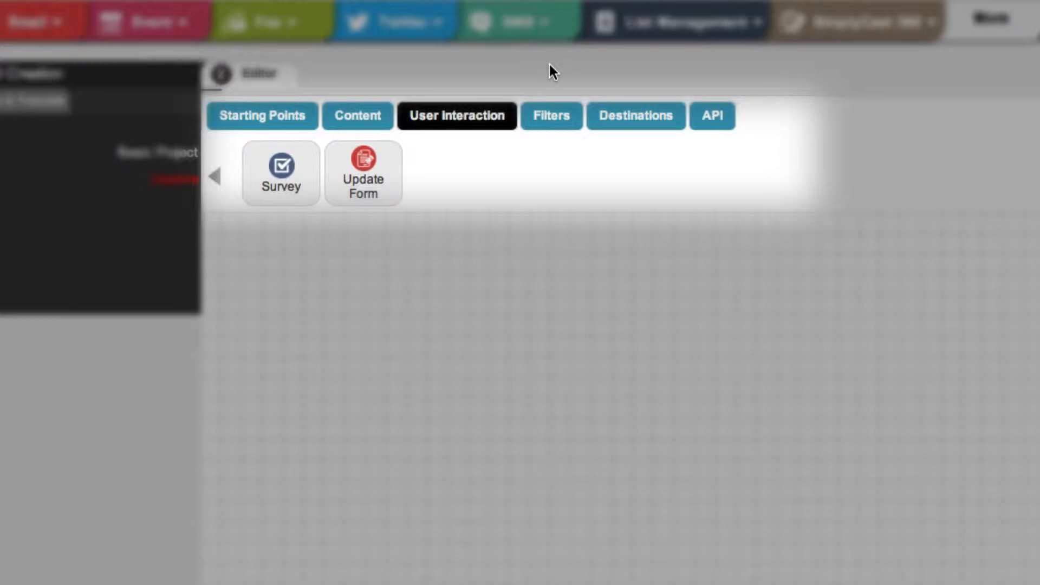
click(551, 116)
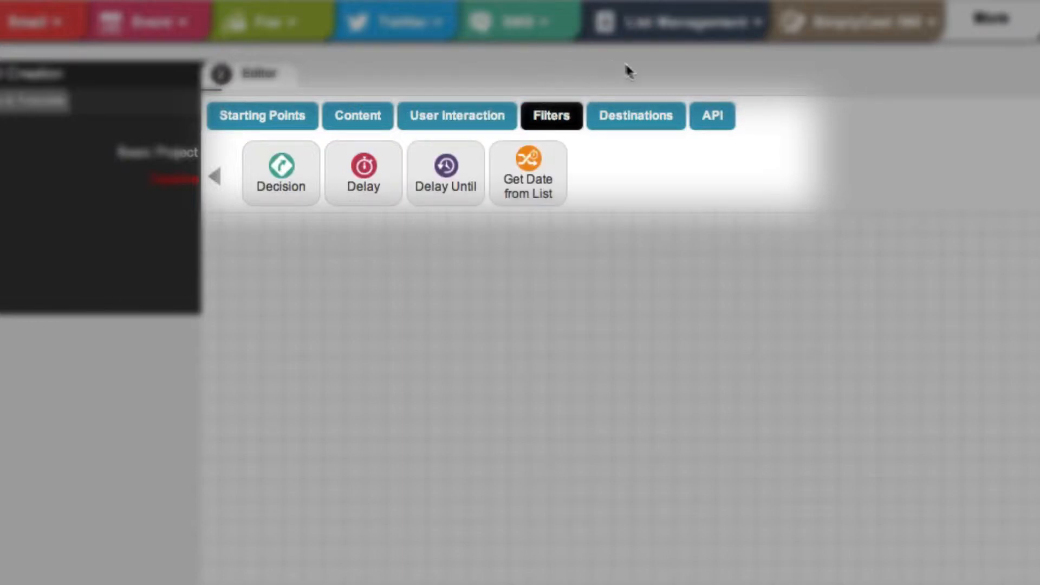
mouse_move(643, 75)
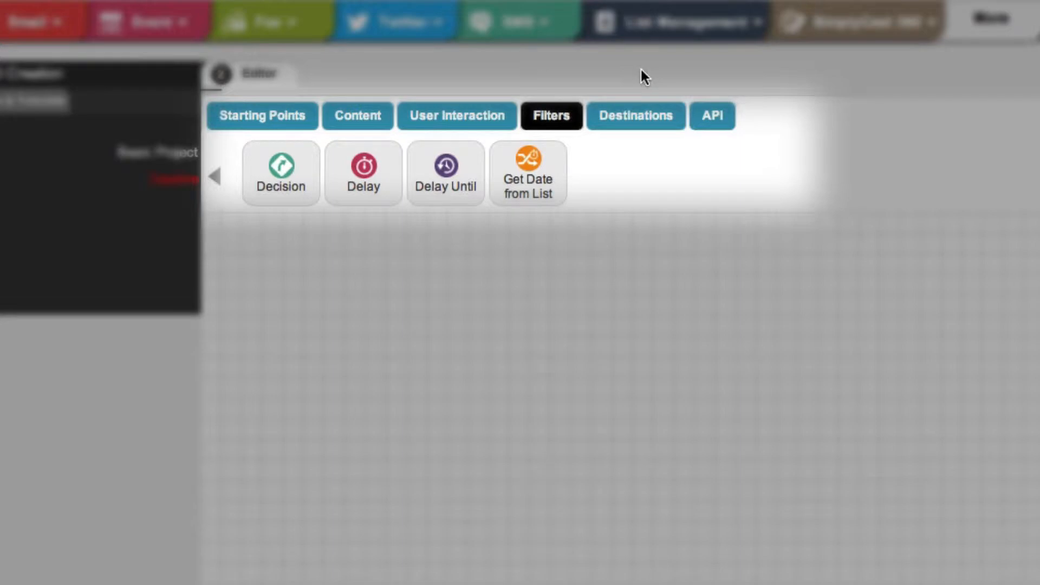
mouse_move(633, 118)
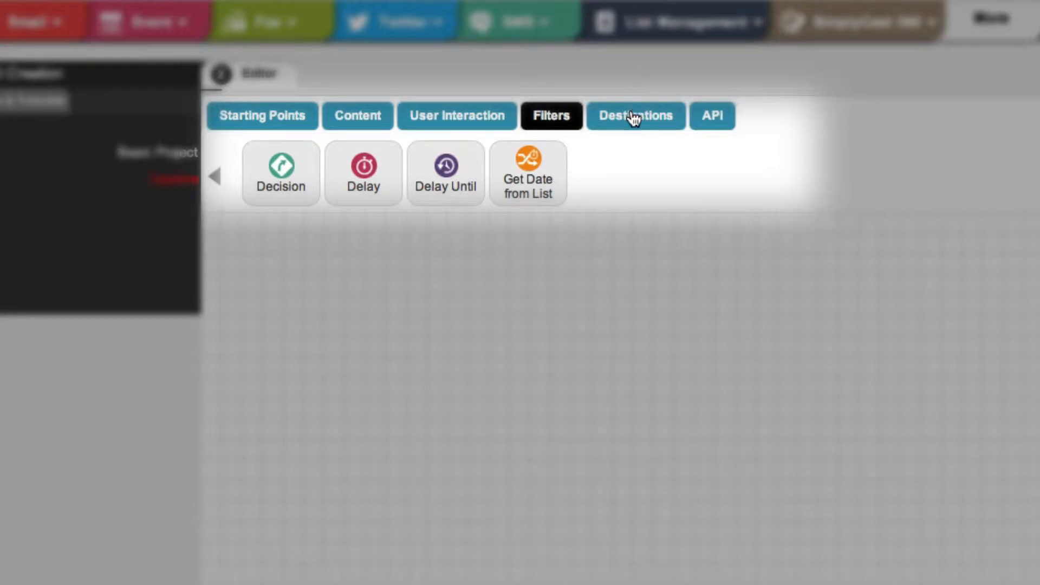
click(635, 116)
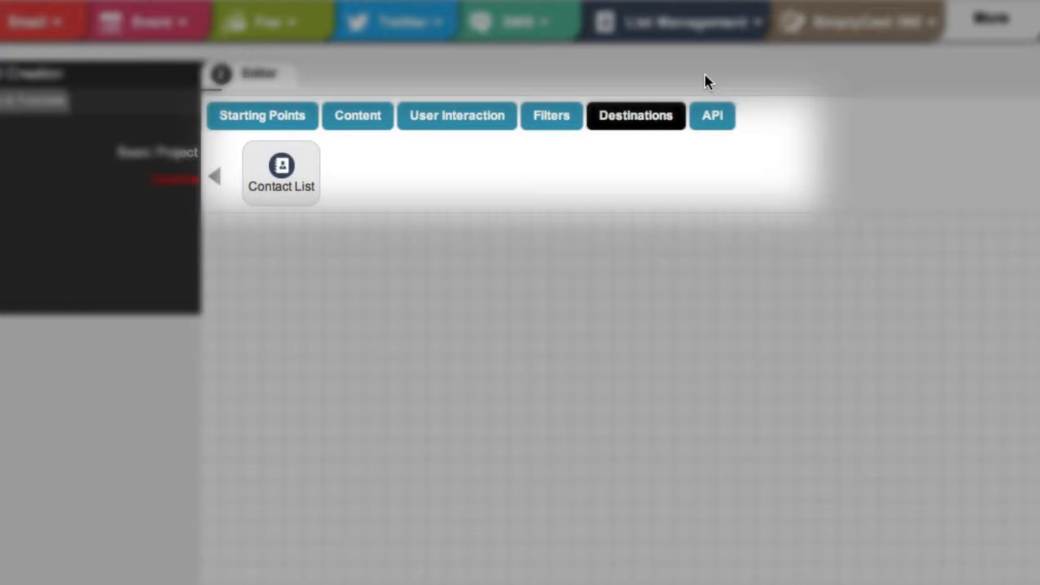
mouse_move(714, 112)
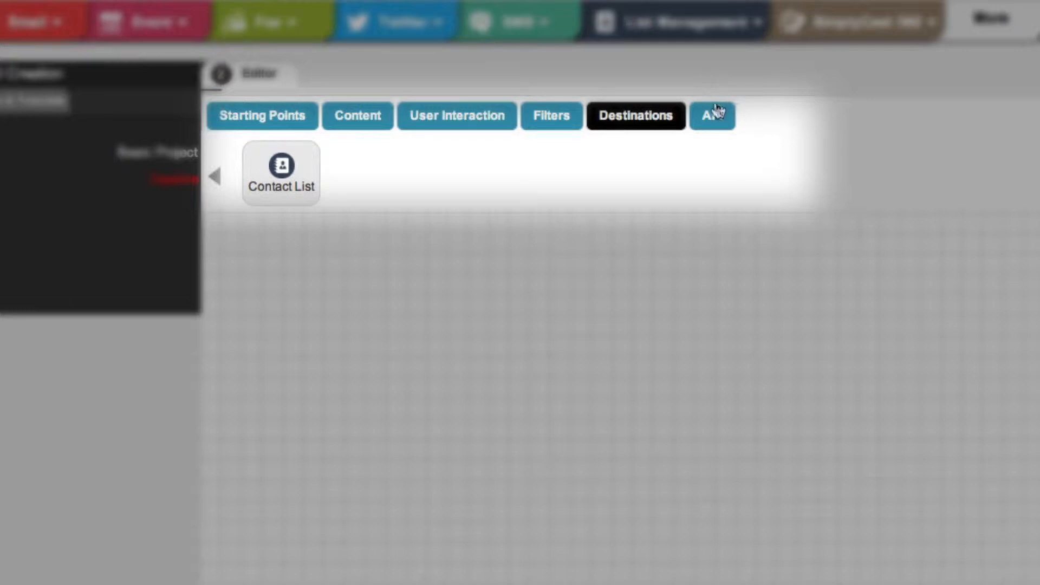
click(711, 116)
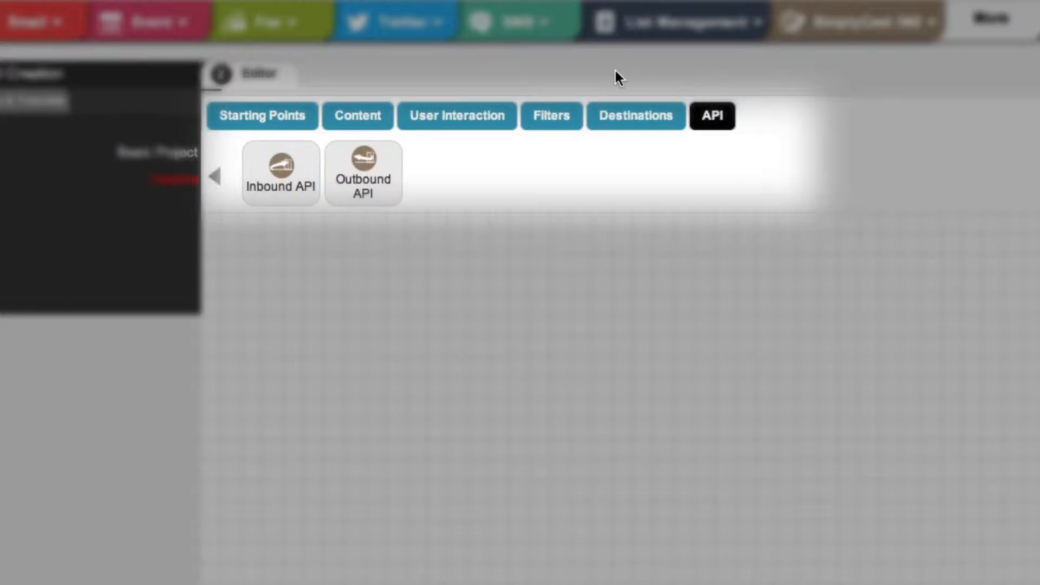
mouse_move(419, 53)
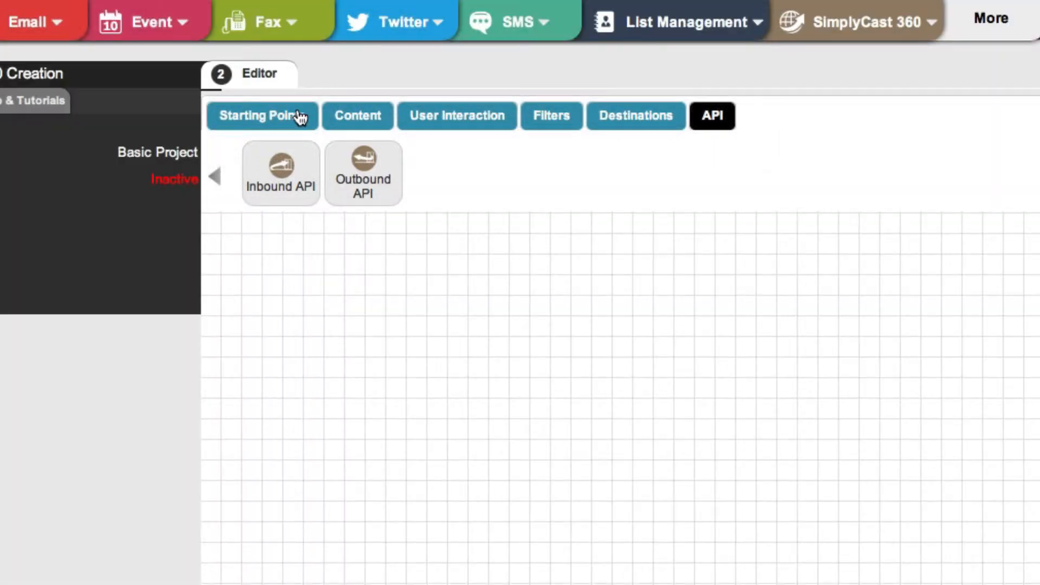
Place a Send List at Fixed Time starting point on the canvas and show its Inspector.
click(261, 116)
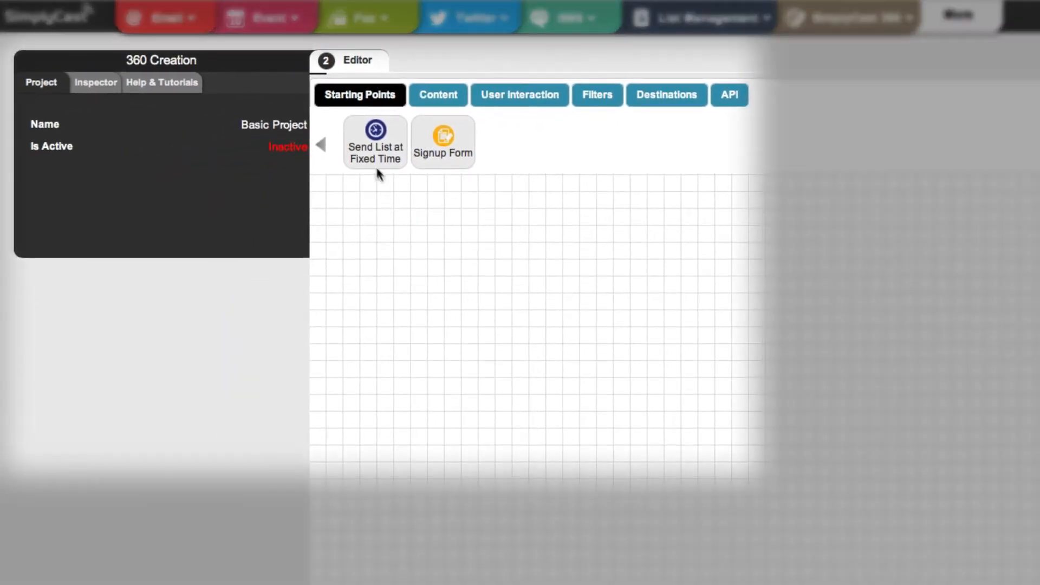
drag(375, 140, 382, 244)
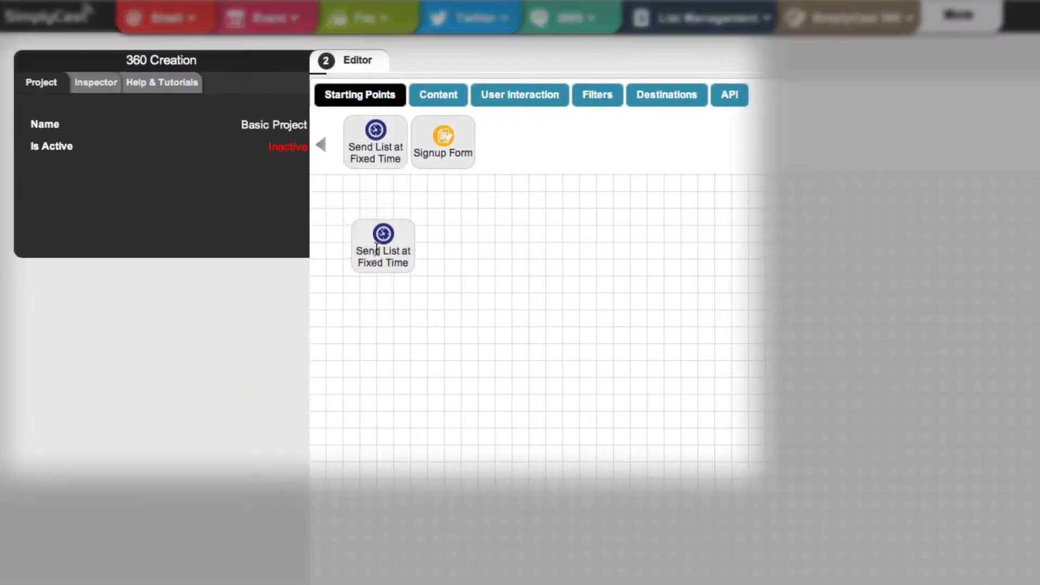
click(382, 244)
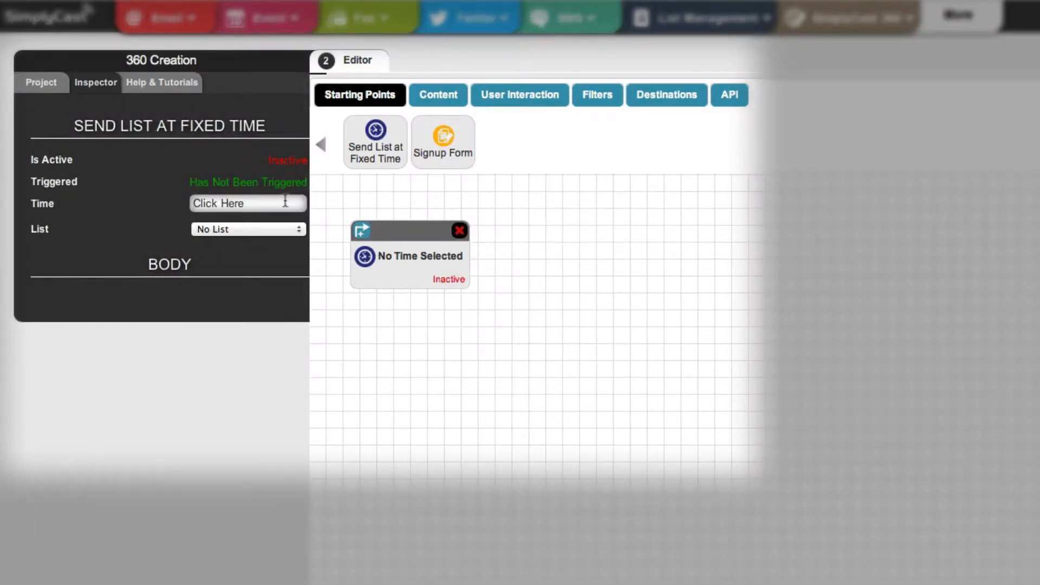
Schedule the send for Dec 19, 2013 at 3:00 PM to the All Customers list.
click(247, 203)
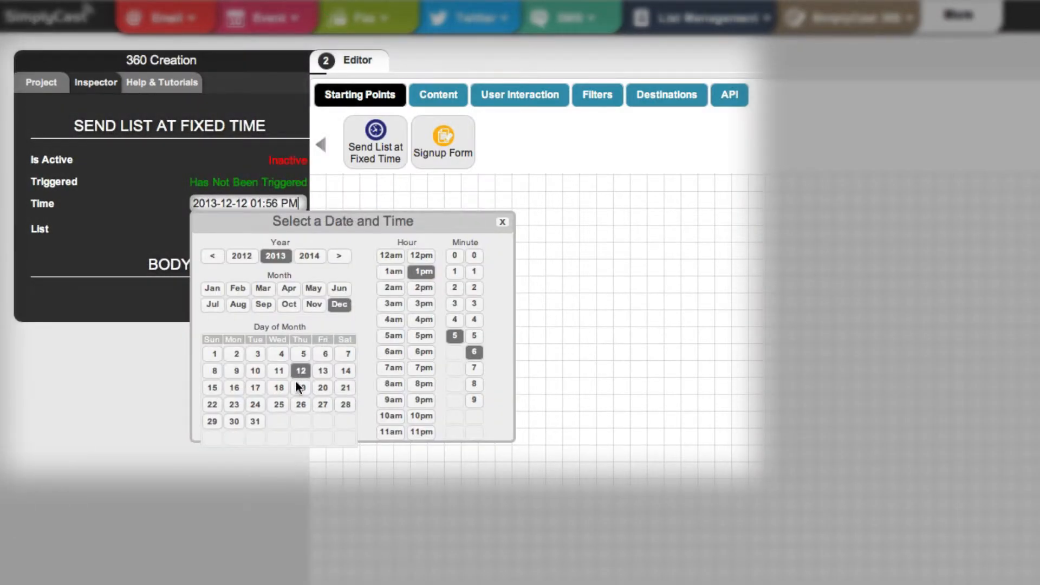
click(300, 388)
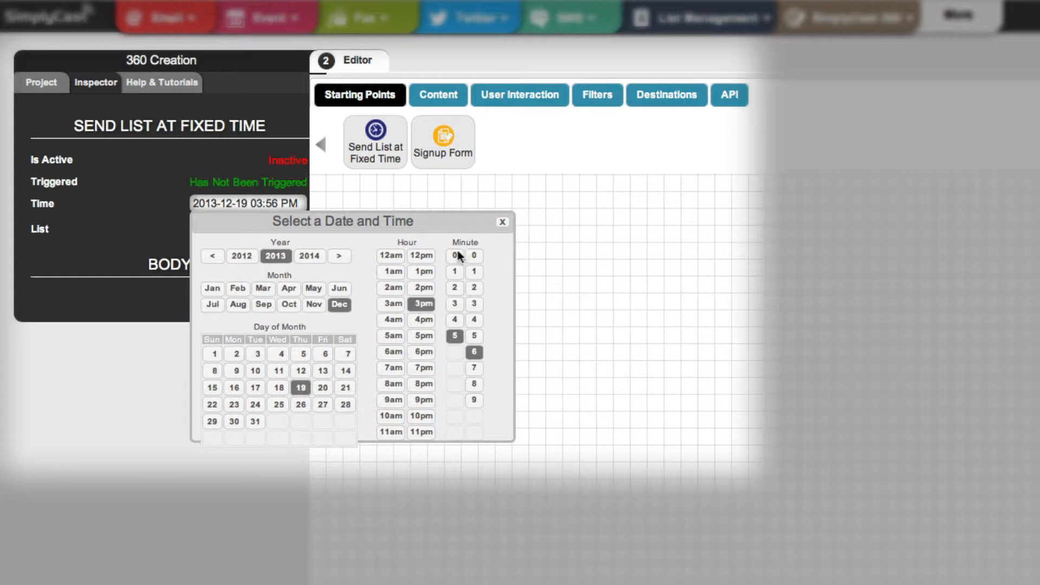
click(454, 255)
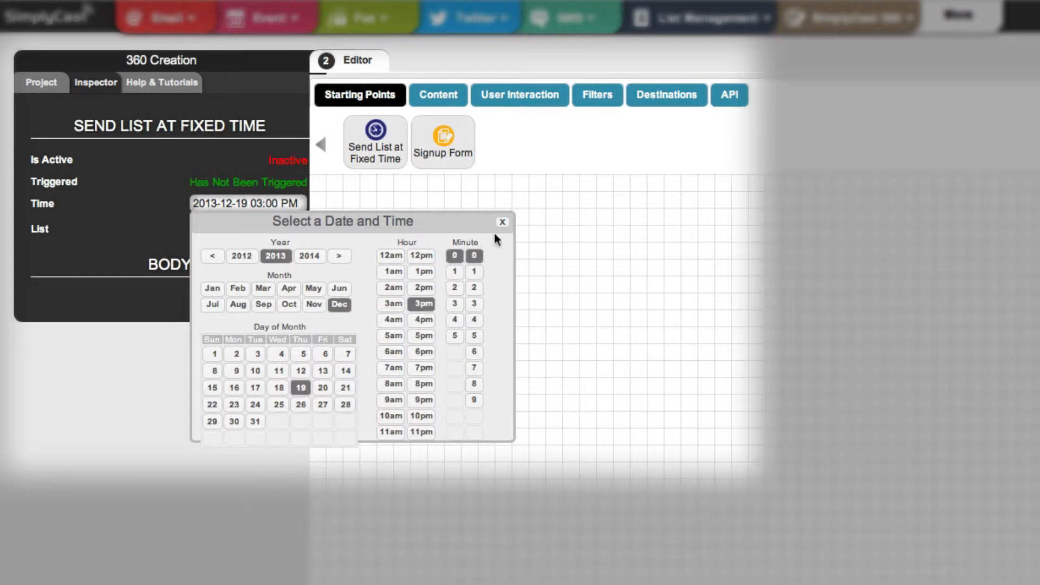
click(502, 221)
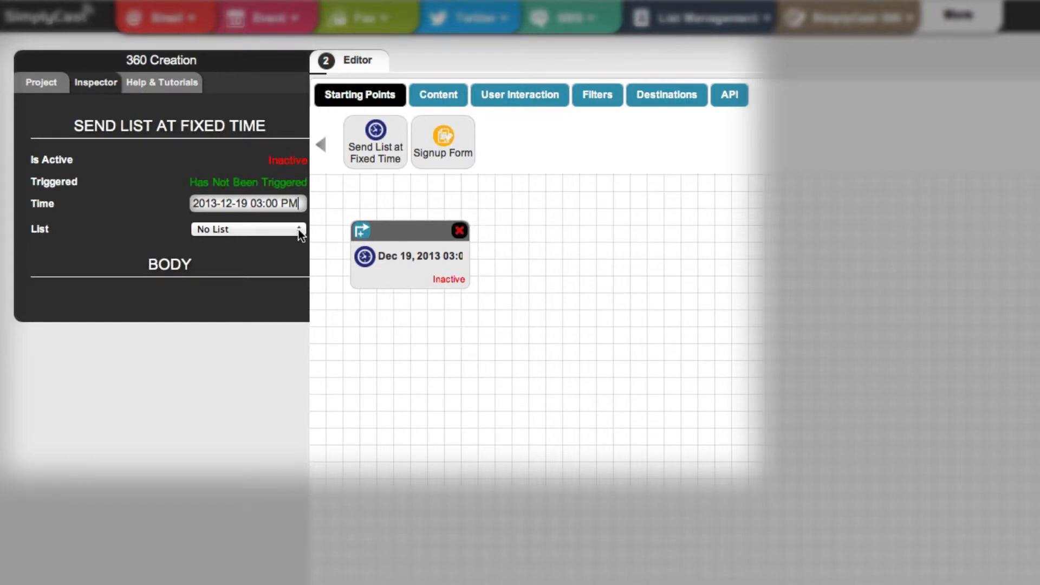
click(247, 229)
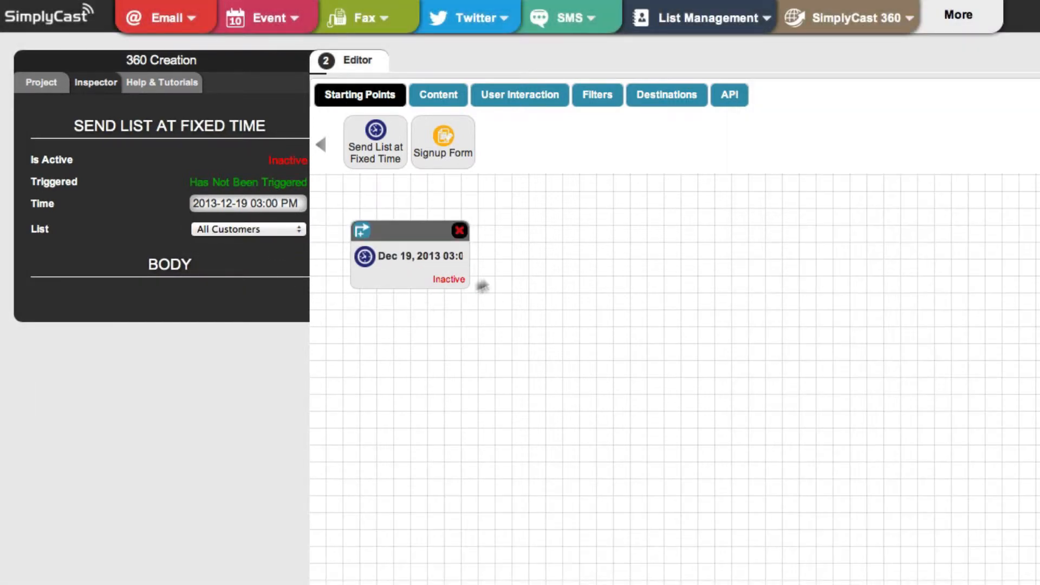
click(437, 94)
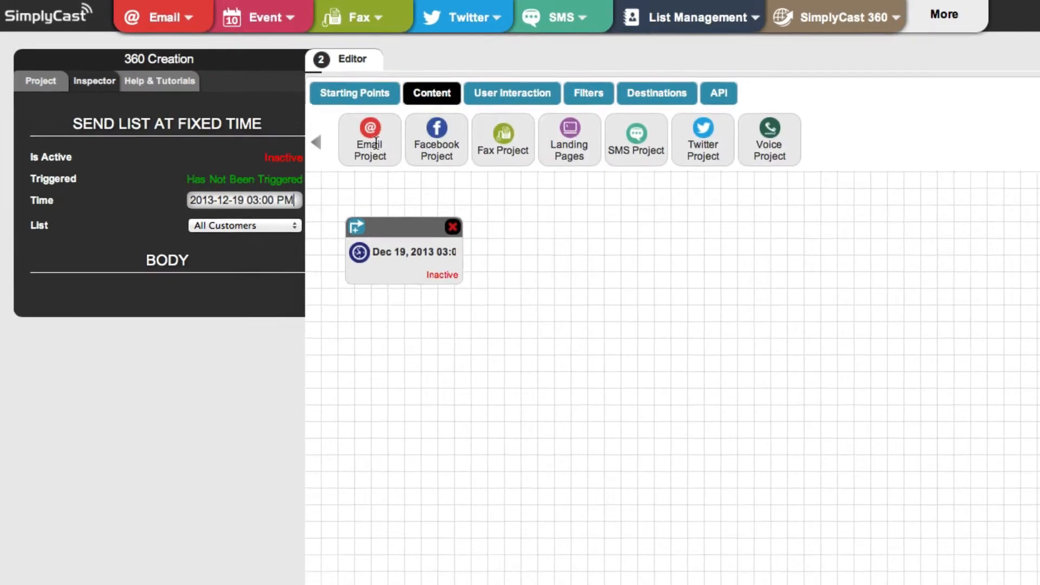
Create a new email project named 'Sales promo'.
click(369, 140)
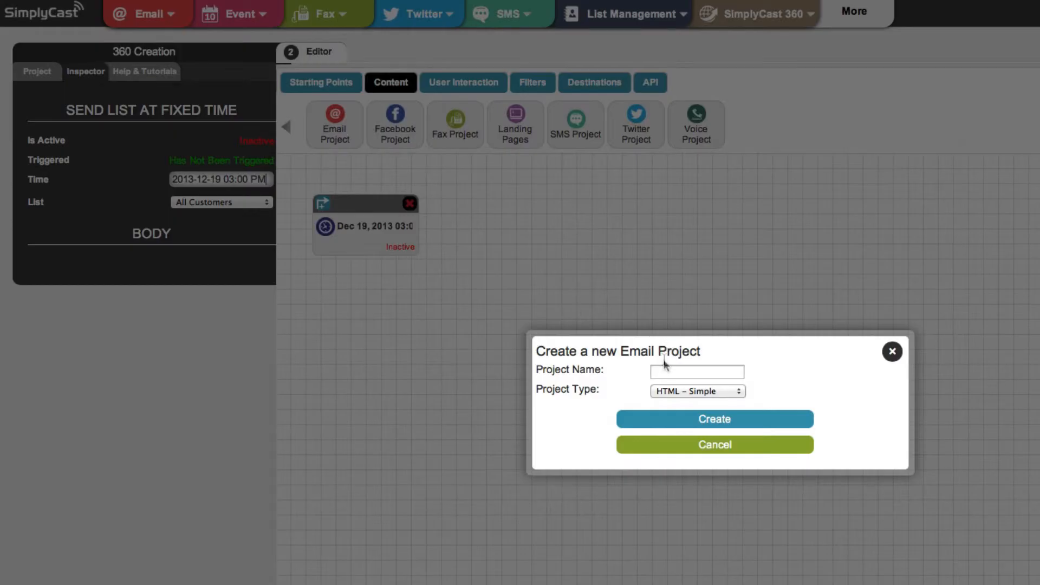
text(Sales)
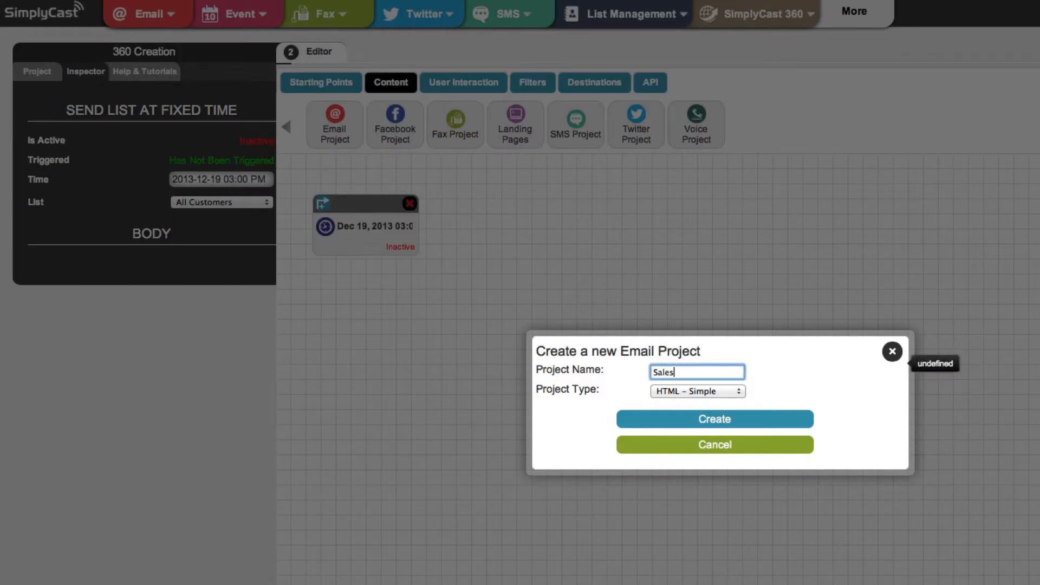
text(promo)
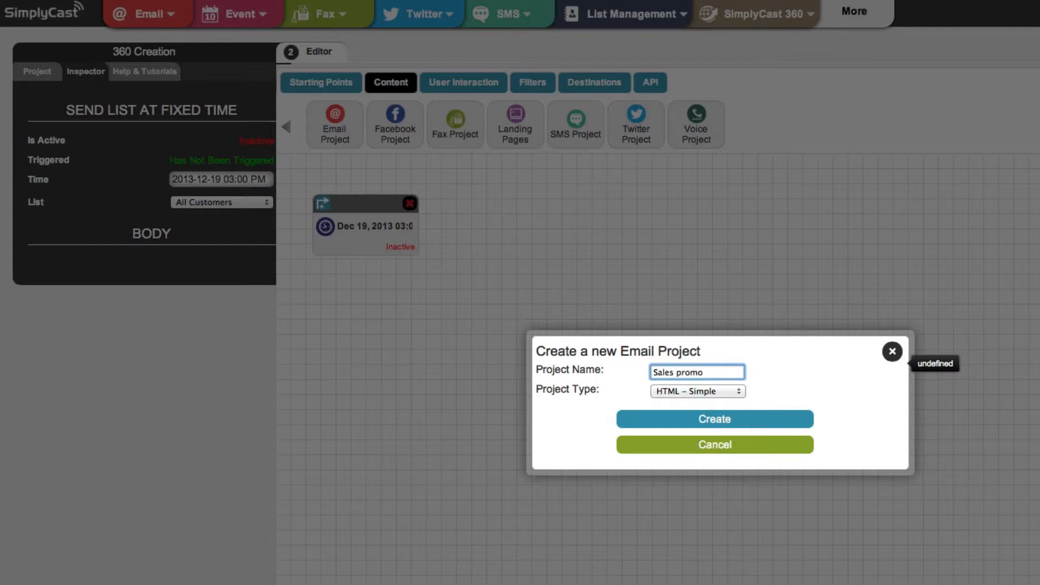
click(714, 418)
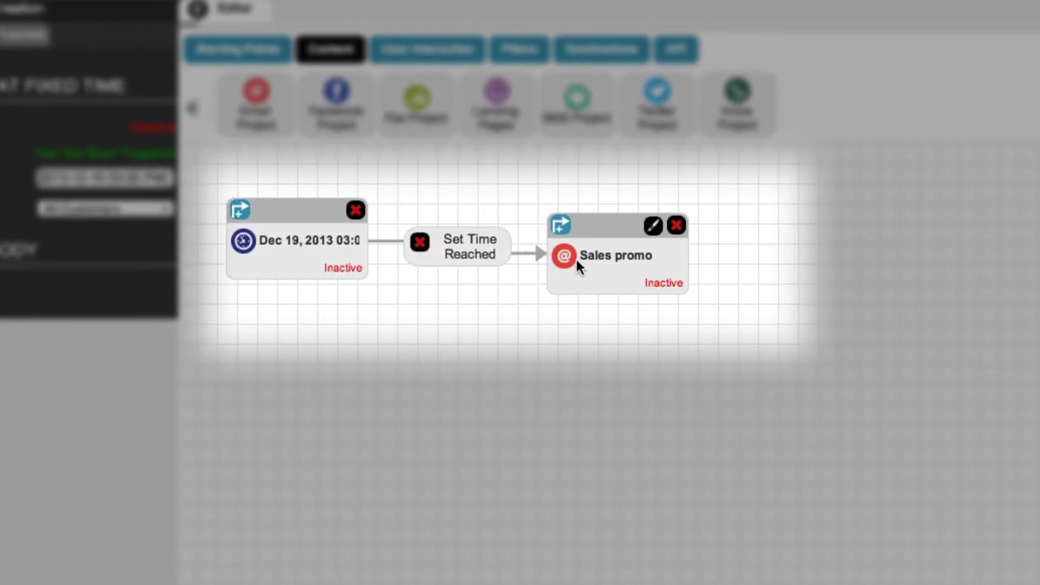
mouse_move(583, 373)
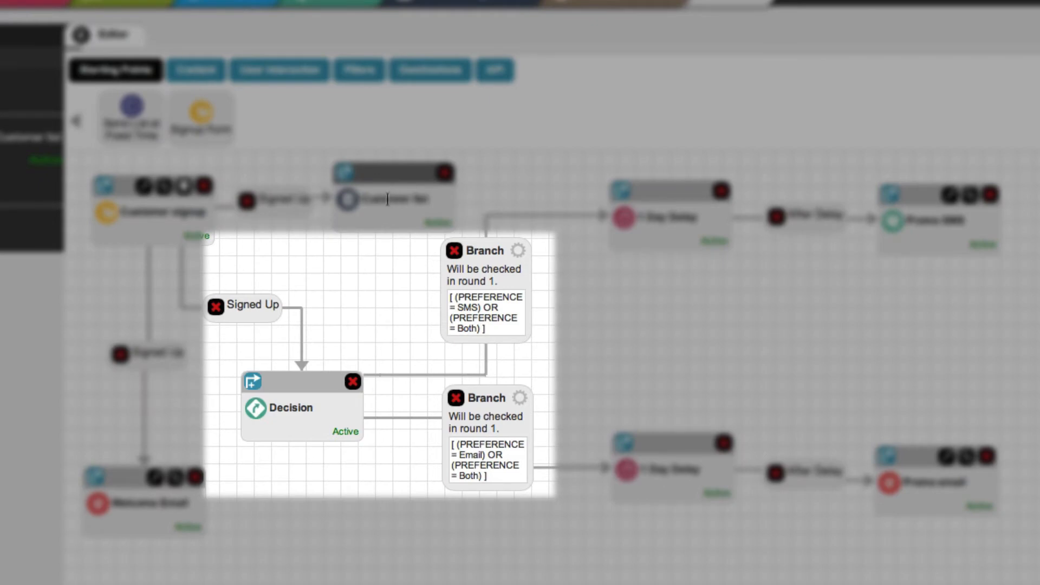
mouse_move(340, 355)
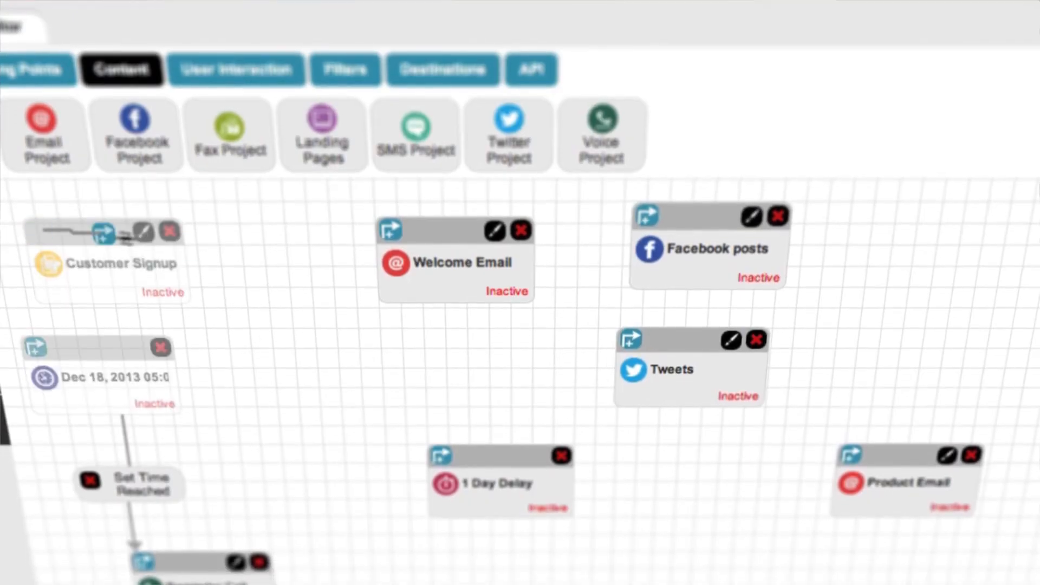
Scroll the canvas to the Customer Signup, Welcome Email and 1 Day Delay nodes.
scroll(down, 3)
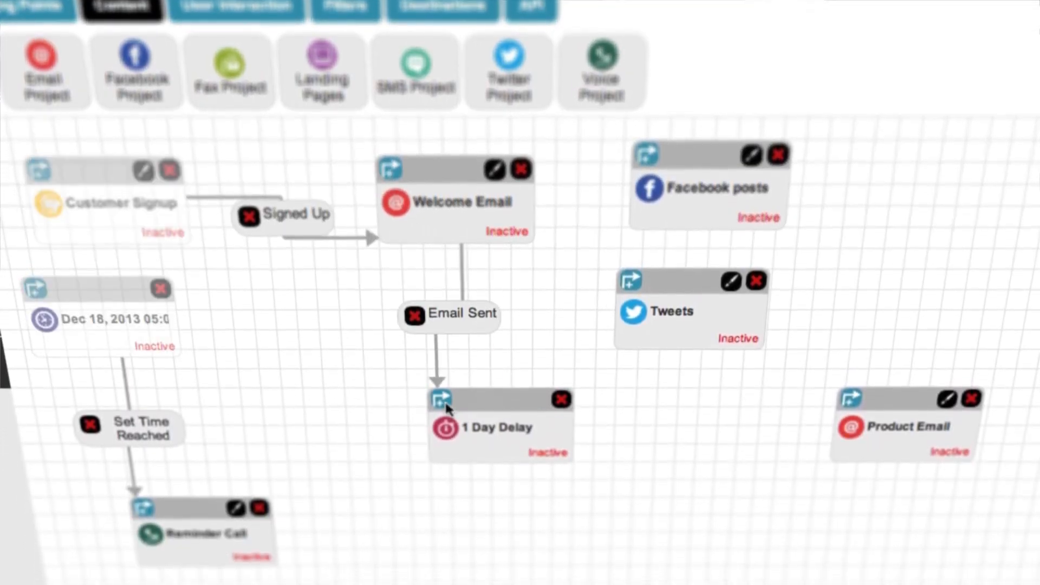